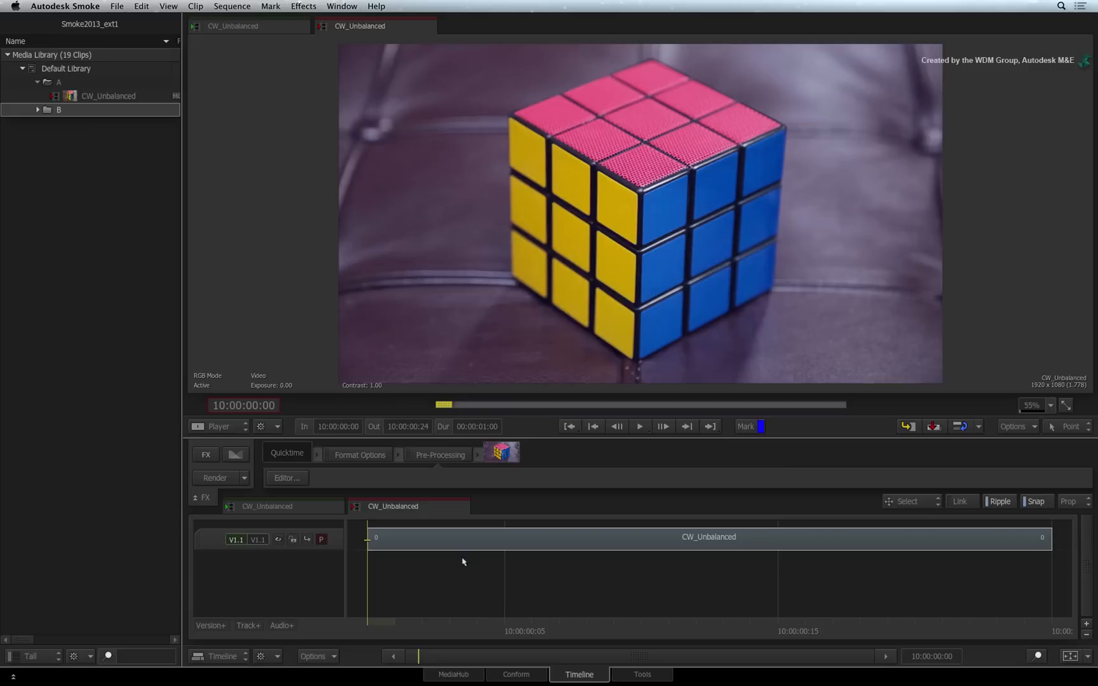
pyautogui.moveTo(473, 556)
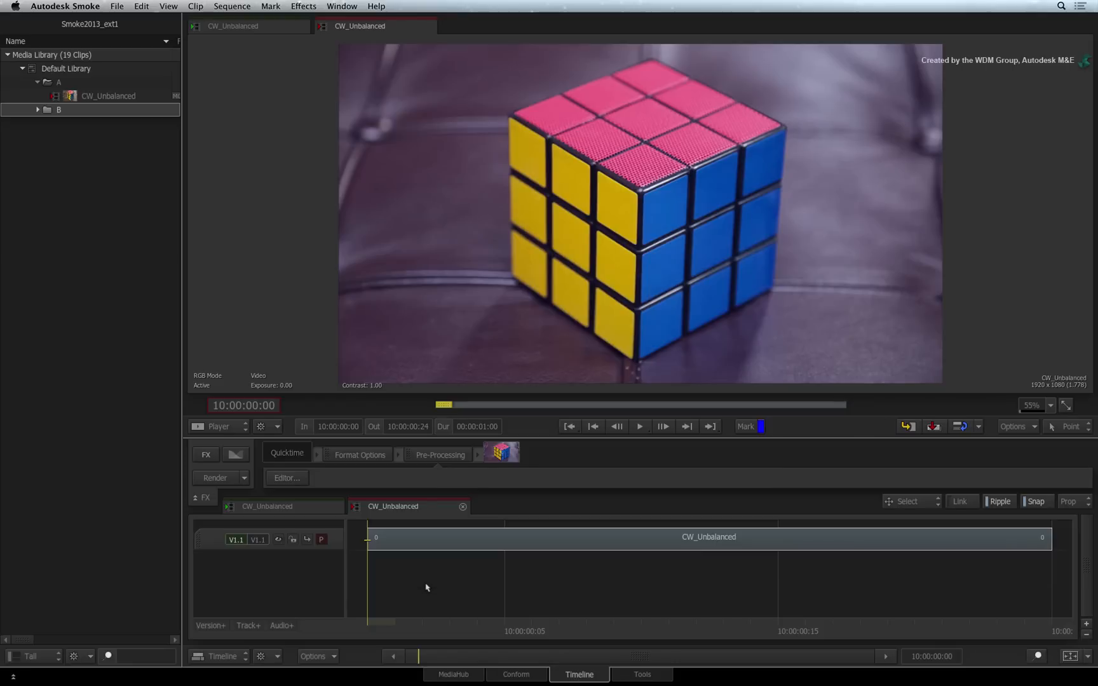
pyautogui.moveTo(371, 587)
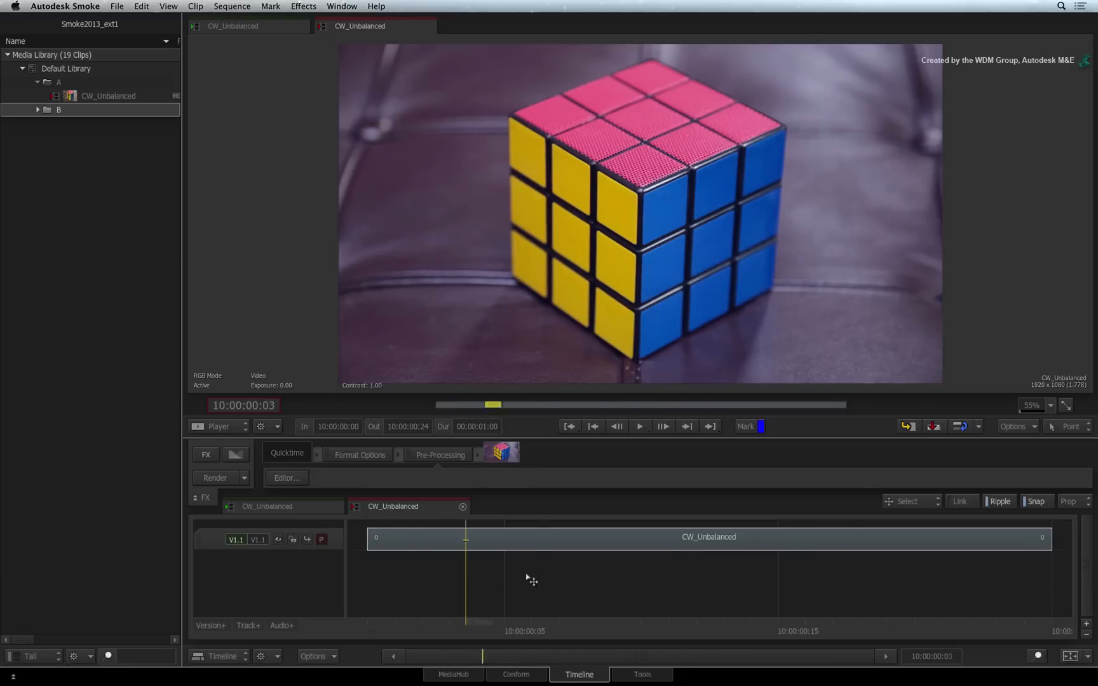
# Step: Open the CW_Unbalanced segment in ConnectFX and insert a Colour Warper node
pyautogui.click(586, 540)
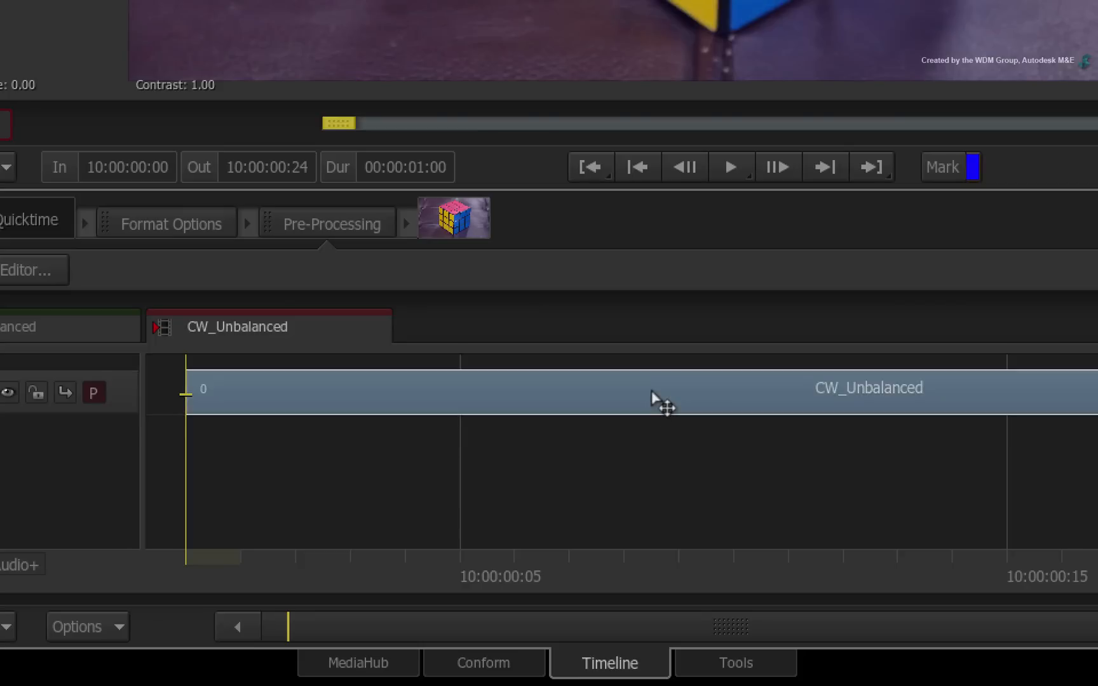
pyautogui.press('ctrl+tab')
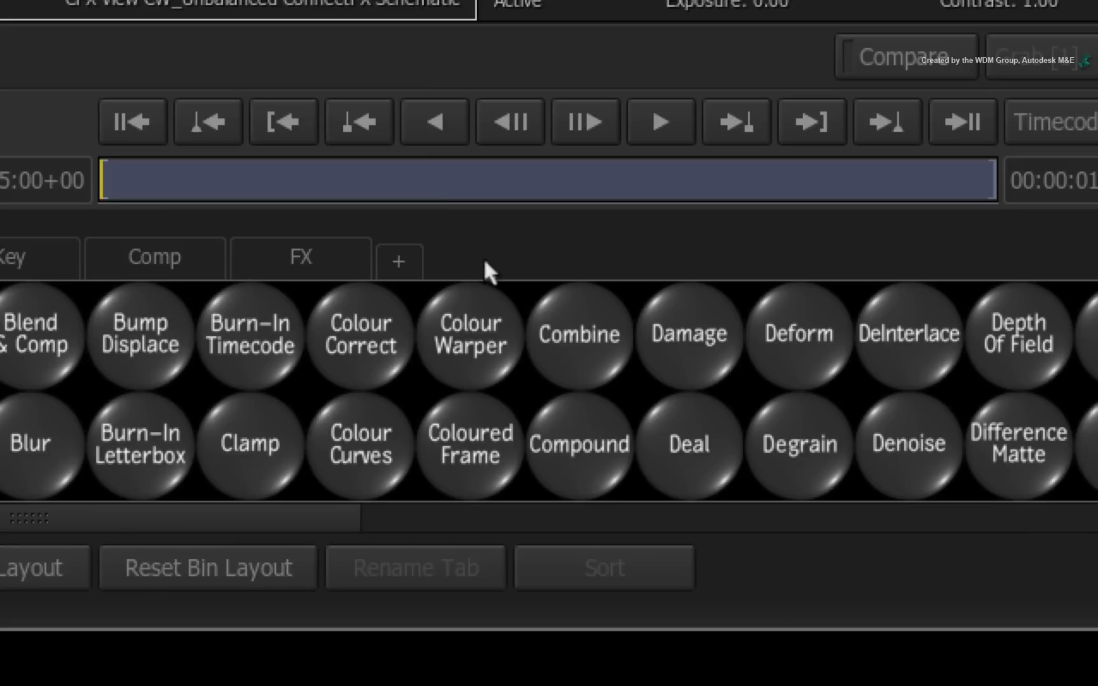
pyautogui.click(470, 336)
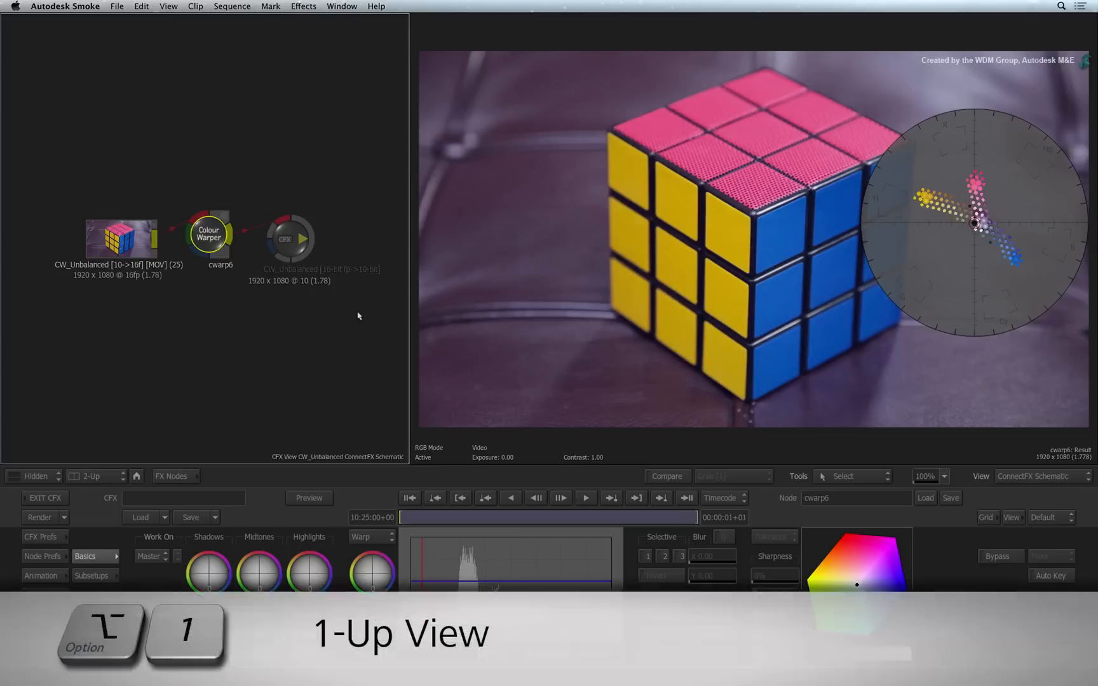
# Step: Show the Colour Warper result full-size in a 1-Up viewer with the vectorscope
pyautogui.click(93, 476)
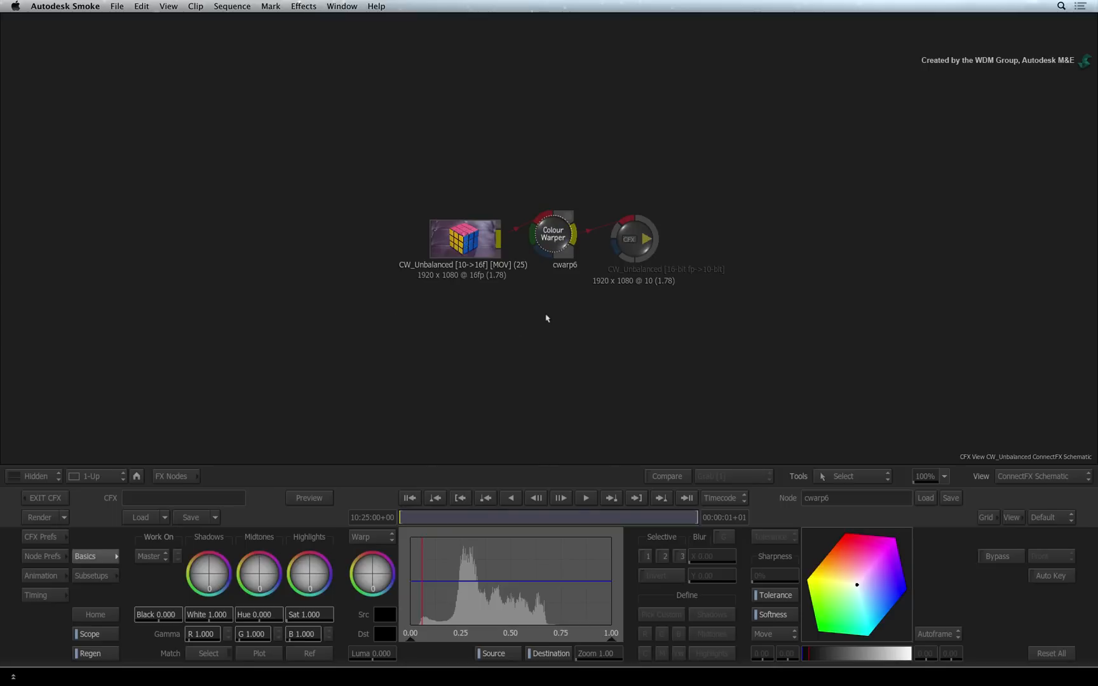
pyautogui.press('f4')
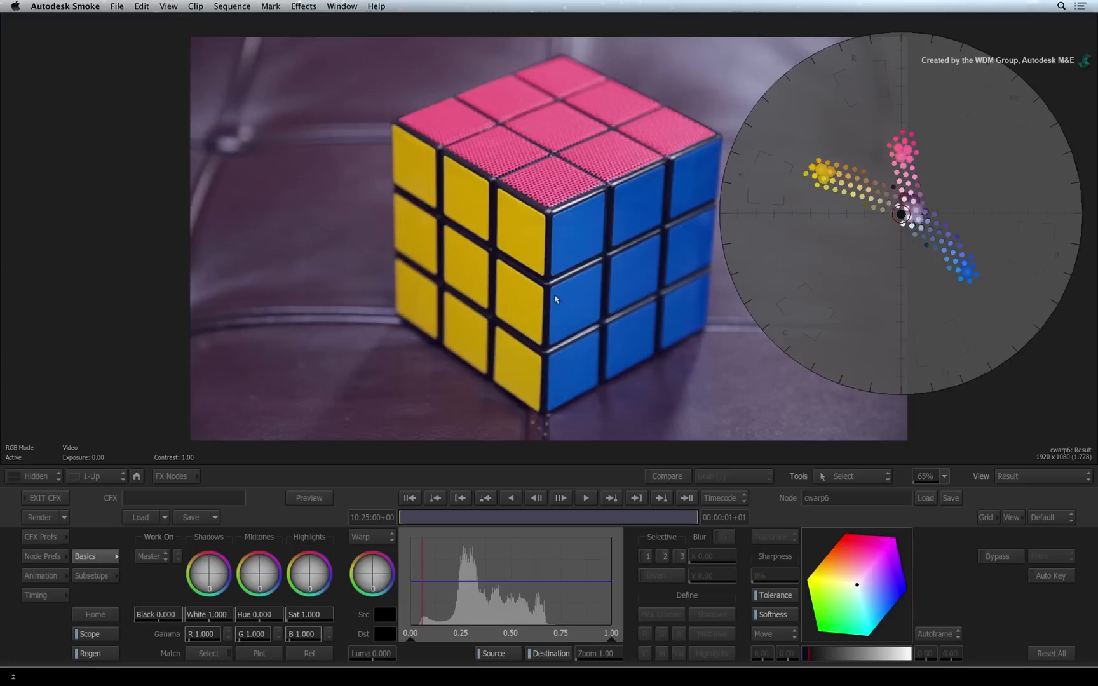
pyautogui.moveTo(861, 251)
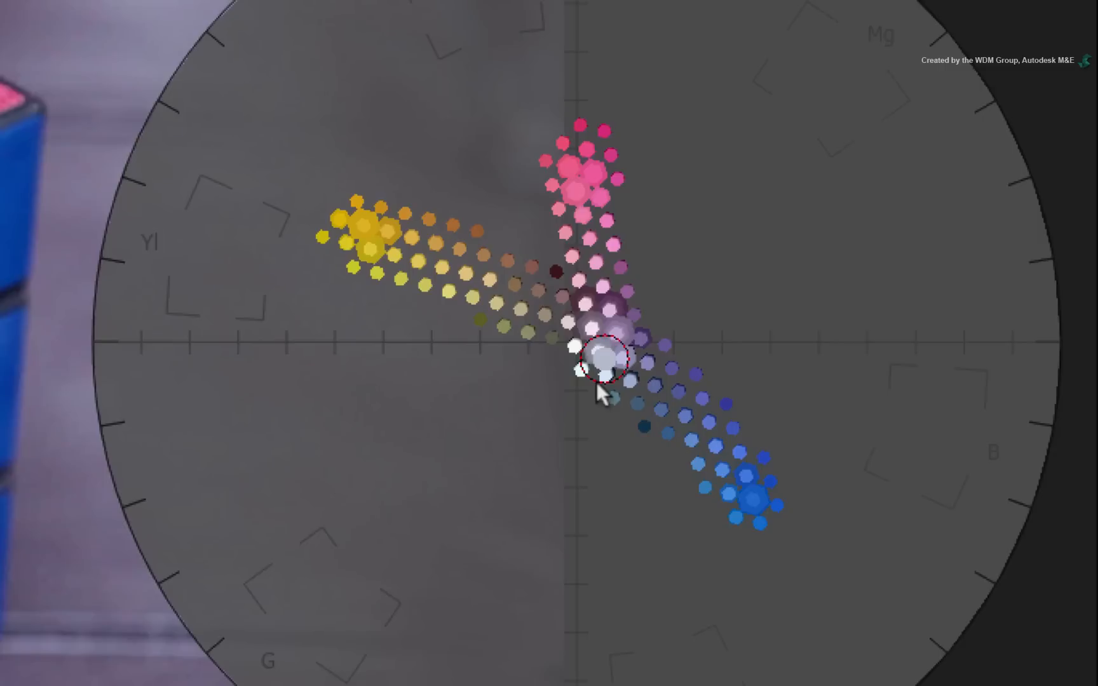
pyautogui.moveTo(588, 399)
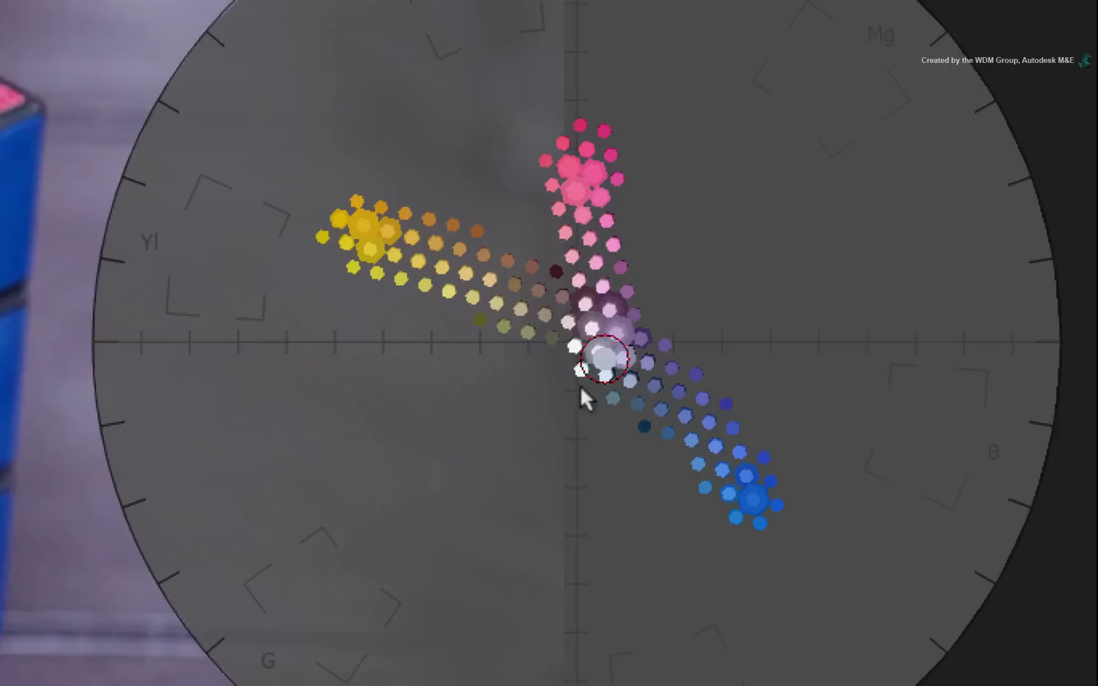
pyautogui.moveTo(602, 396)
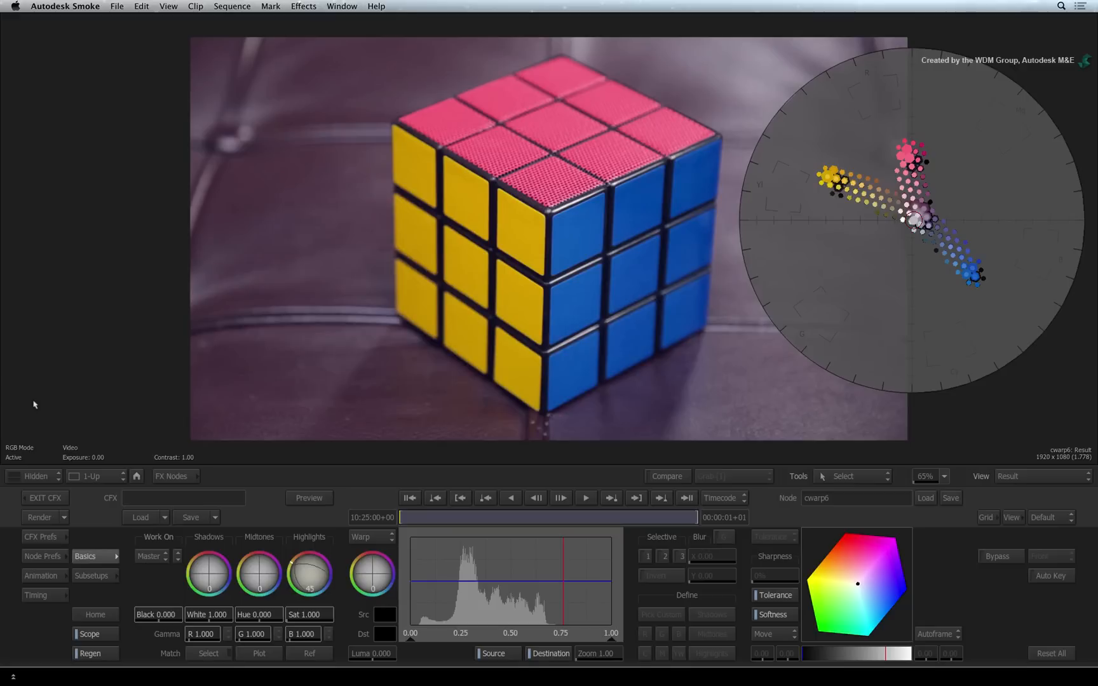
pyautogui.moveTo(37, 399)
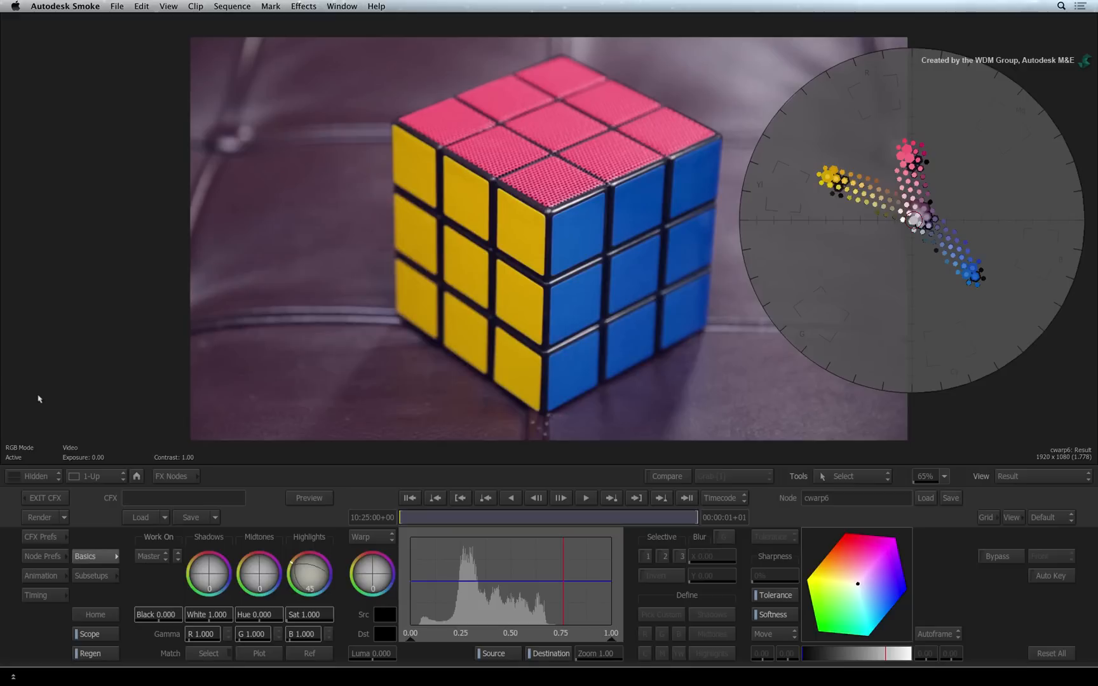
pyautogui.moveTo(238, 602)
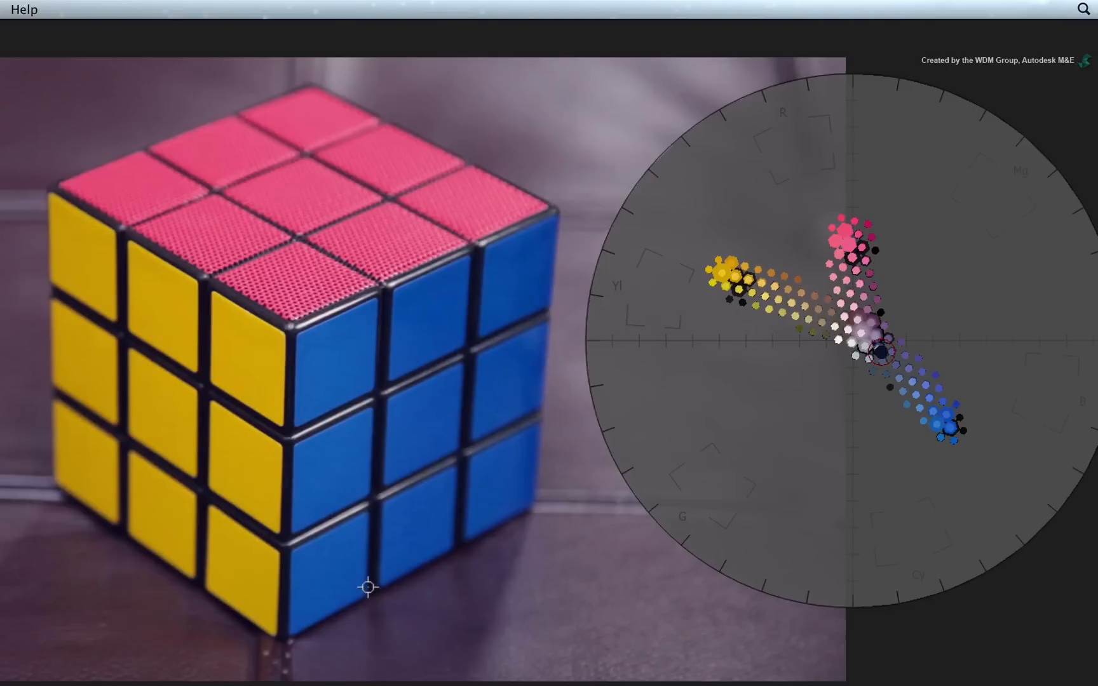
pyautogui.moveTo(366, 587)
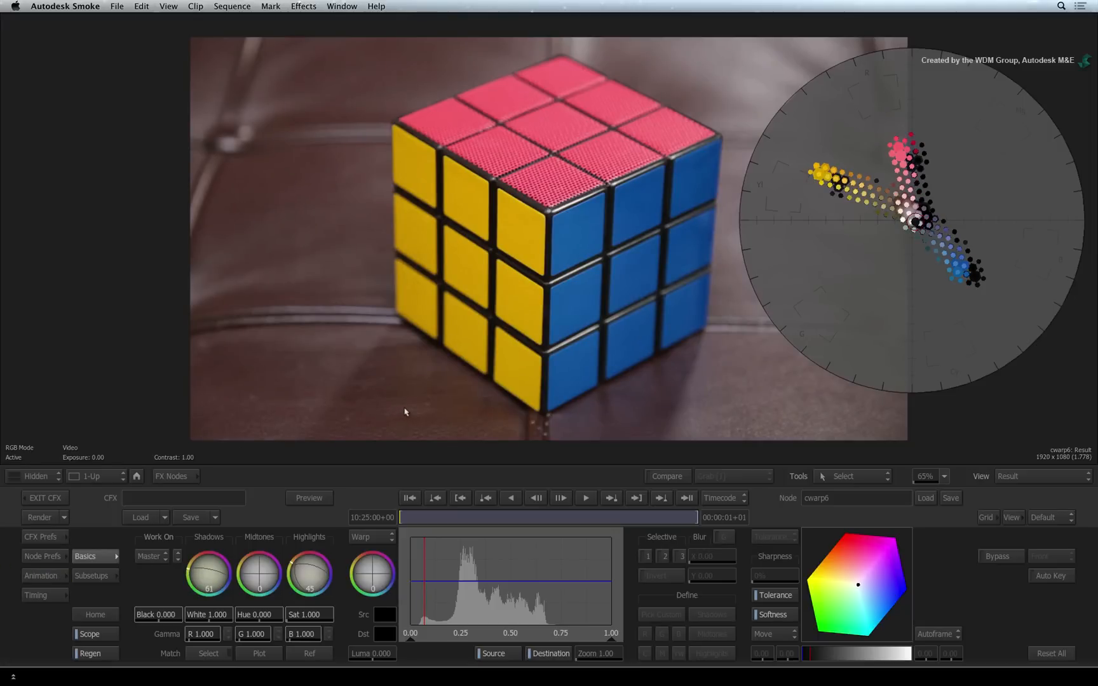
# Step: Compare the original and result views, then set black to -0.100 and white to 1.260
pyautogui.press('F1')
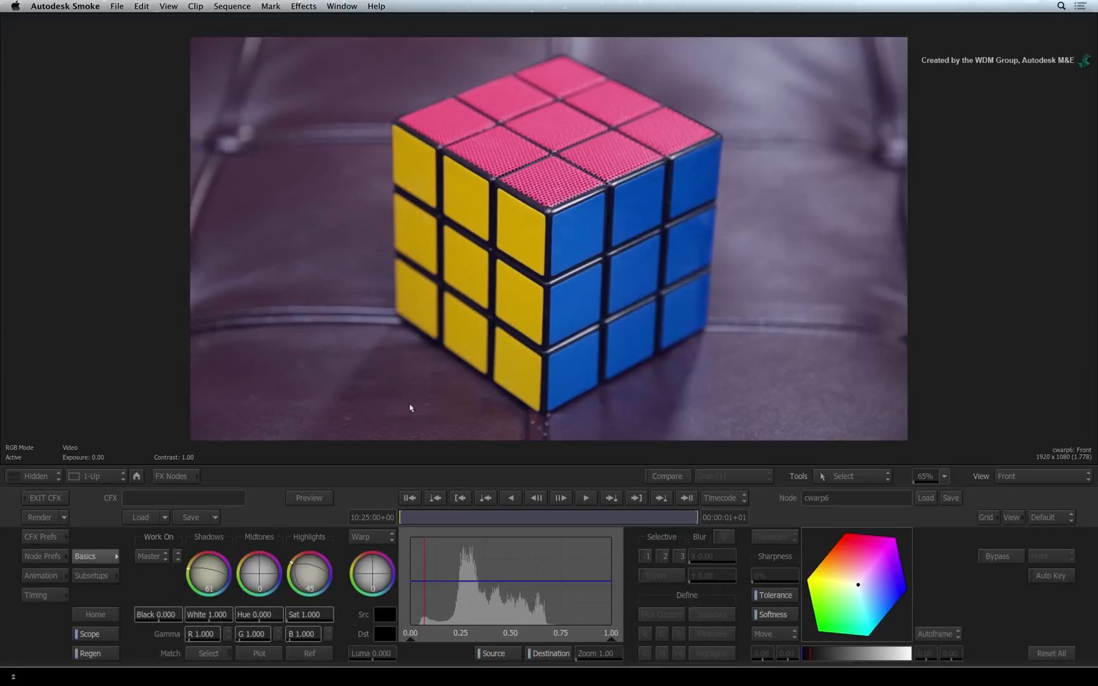
pyautogui.press('F4')
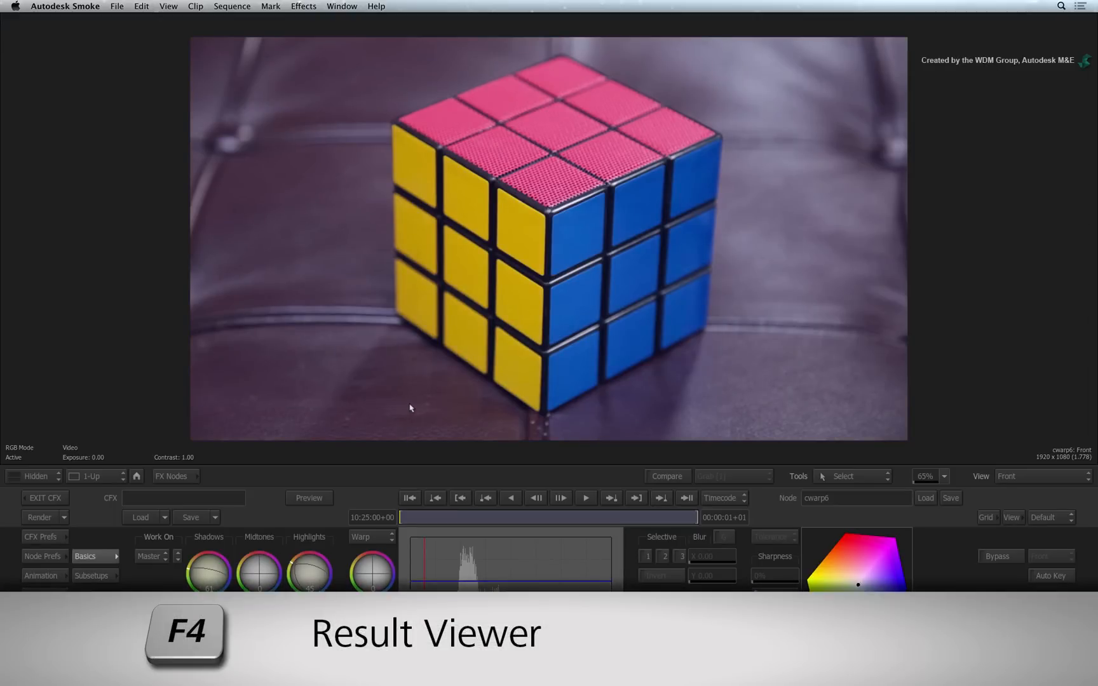
pyautogui.click(1042, 475)
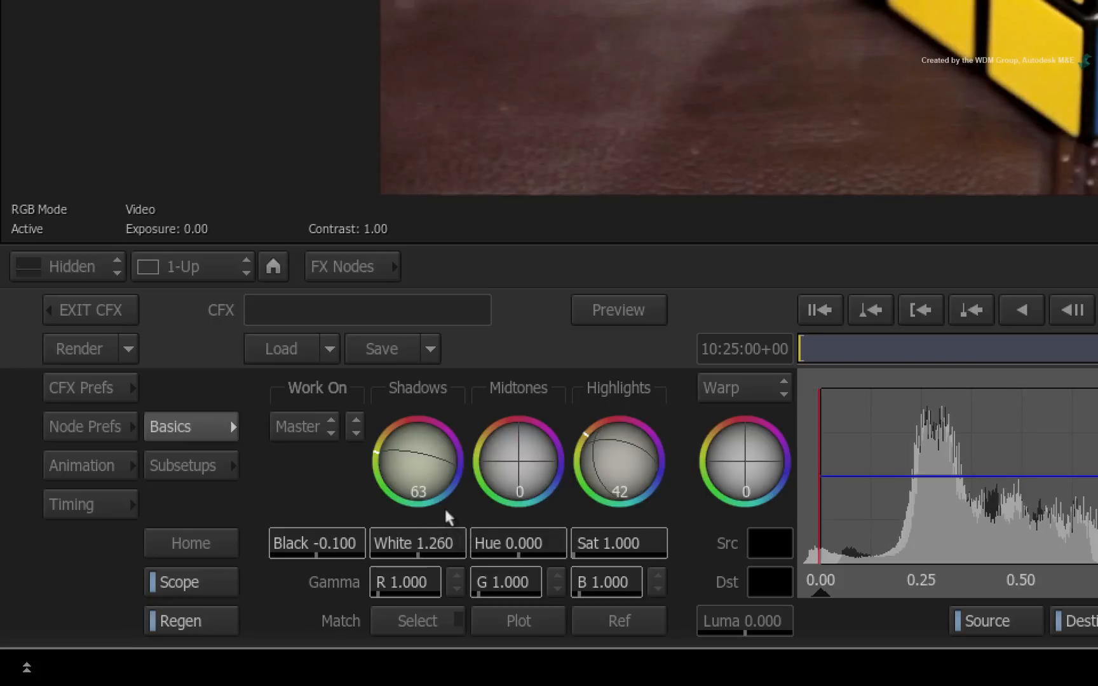
# Step: Exit ConnectFX to the timeline and enable the CFX effect on CW_Unbalanced
pyautogui.click(90, 309)
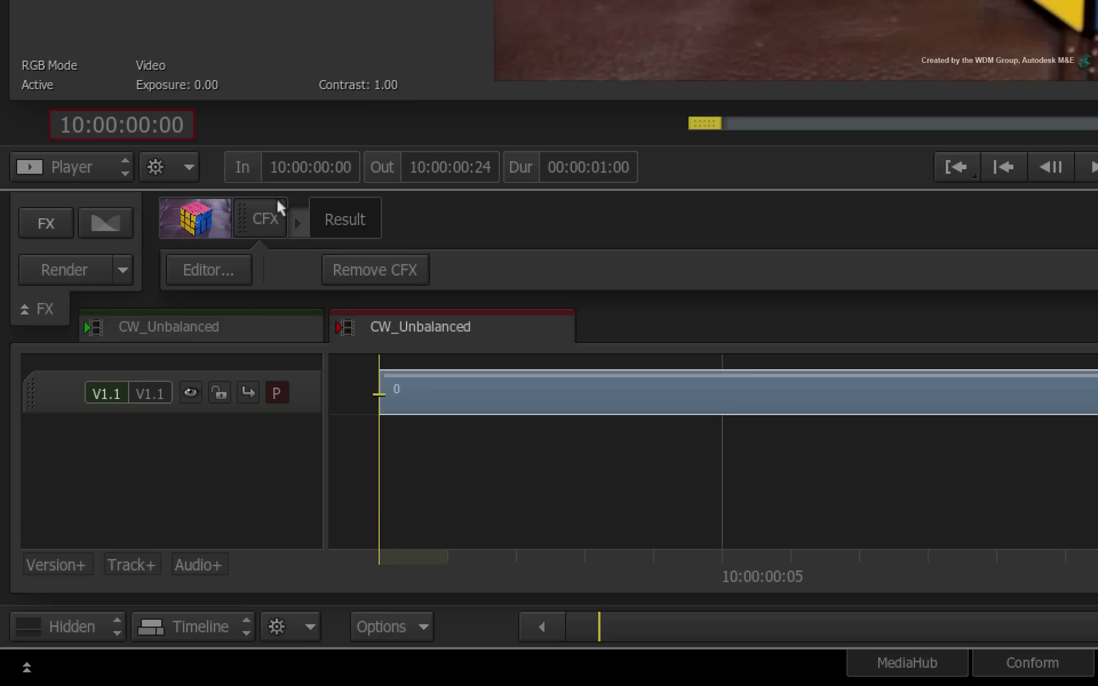
pyautogui.click(260, 218)
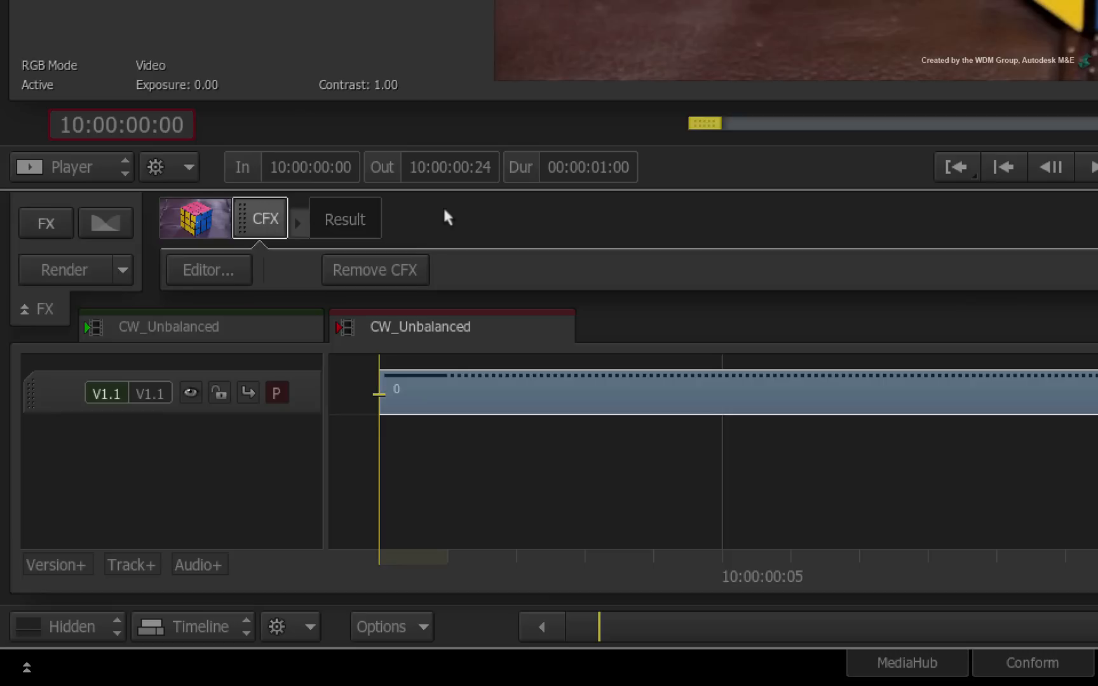